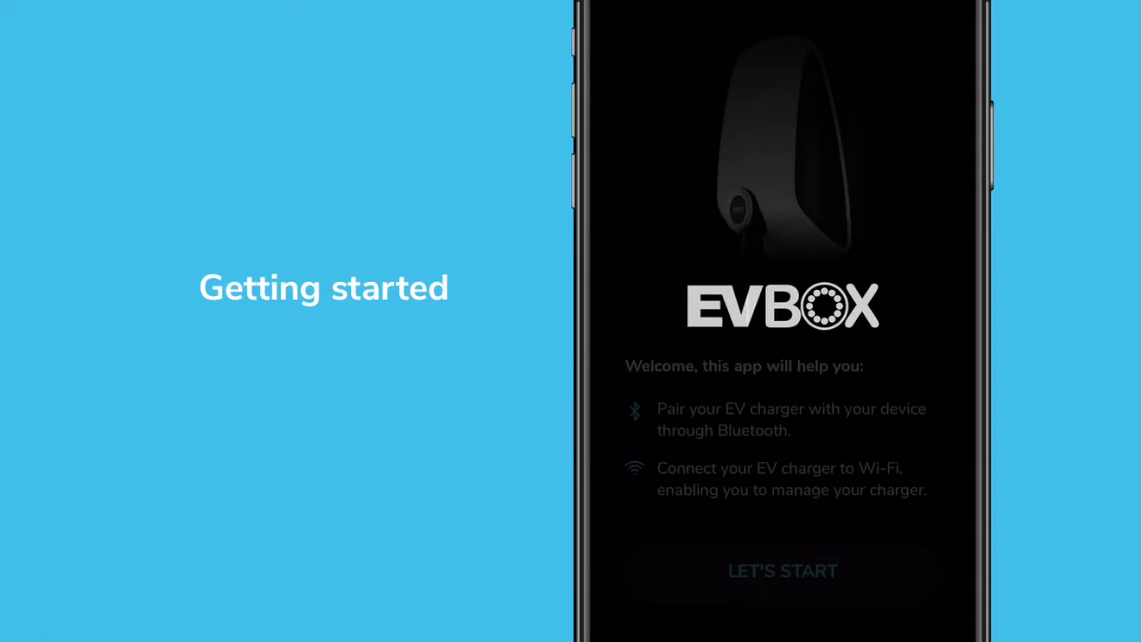
- Dismiss the EVBox Connect welcome screen with LET'S START
{"action": "left_click", "coordinate": [782, 570]}
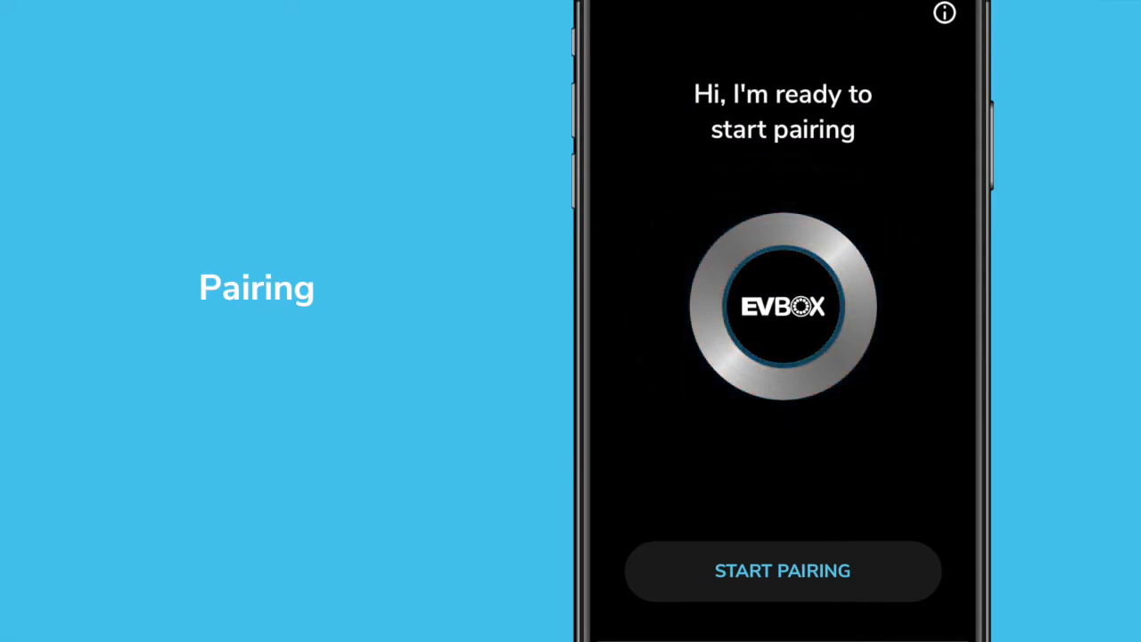
- Select charger EVB-P18090403 from the discovered list and request pairing
{"action": "left_click", "coordinate": [782, 571]}
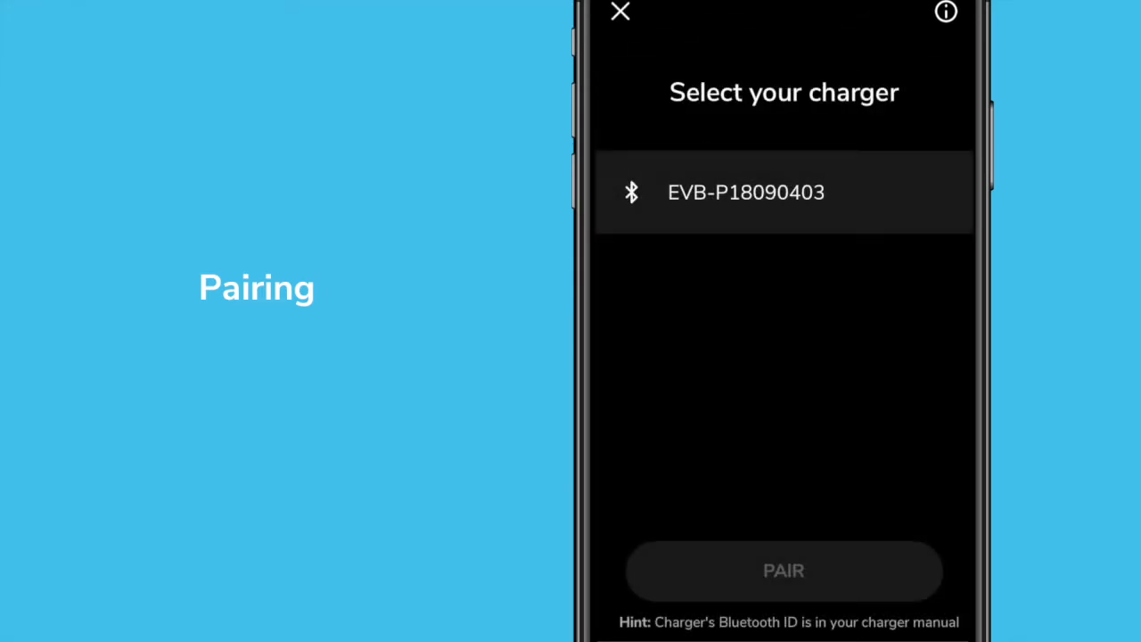
{"action": "left_click", "coordinate": [783, 192]}
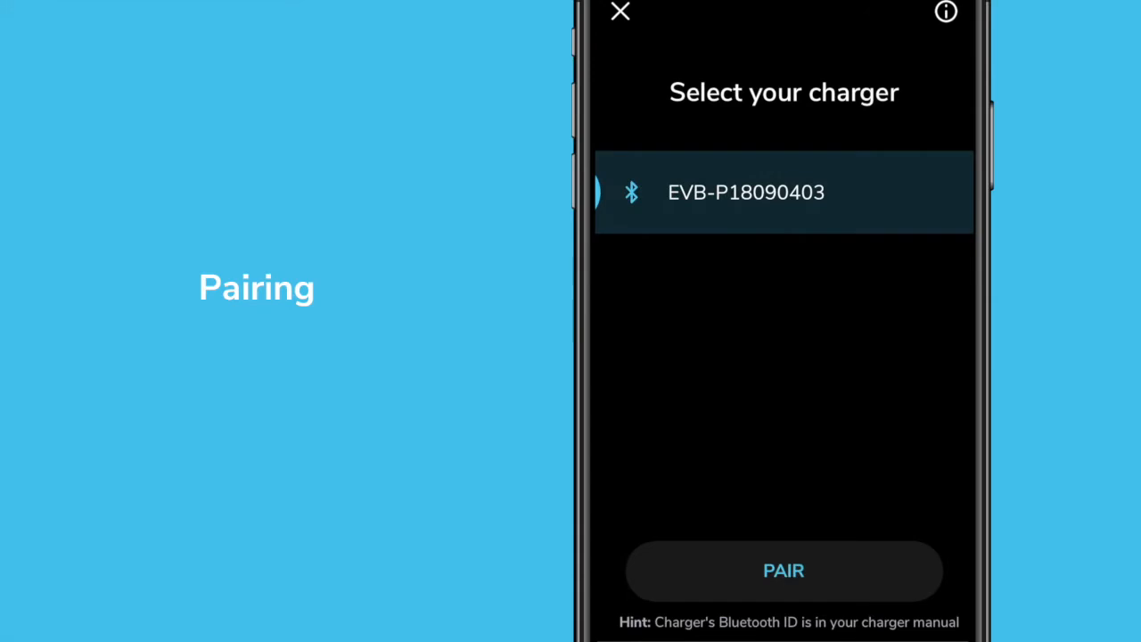
{"action": "left_click", "coordinate": [783, 571]}
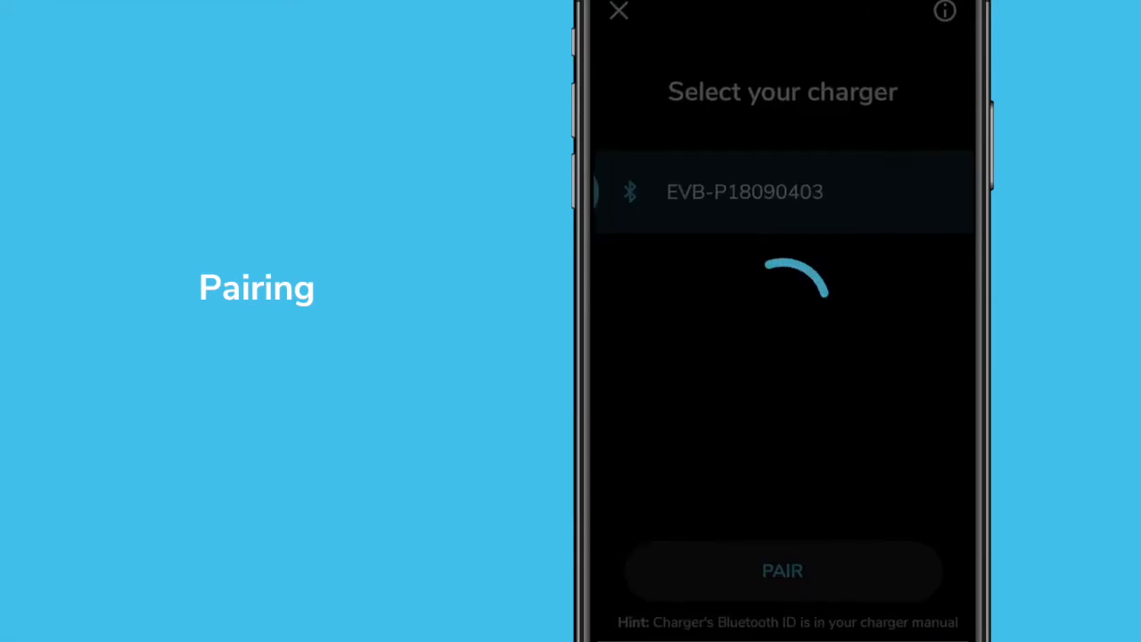
{"action": "left_click", "coordinate": [782, 571]}
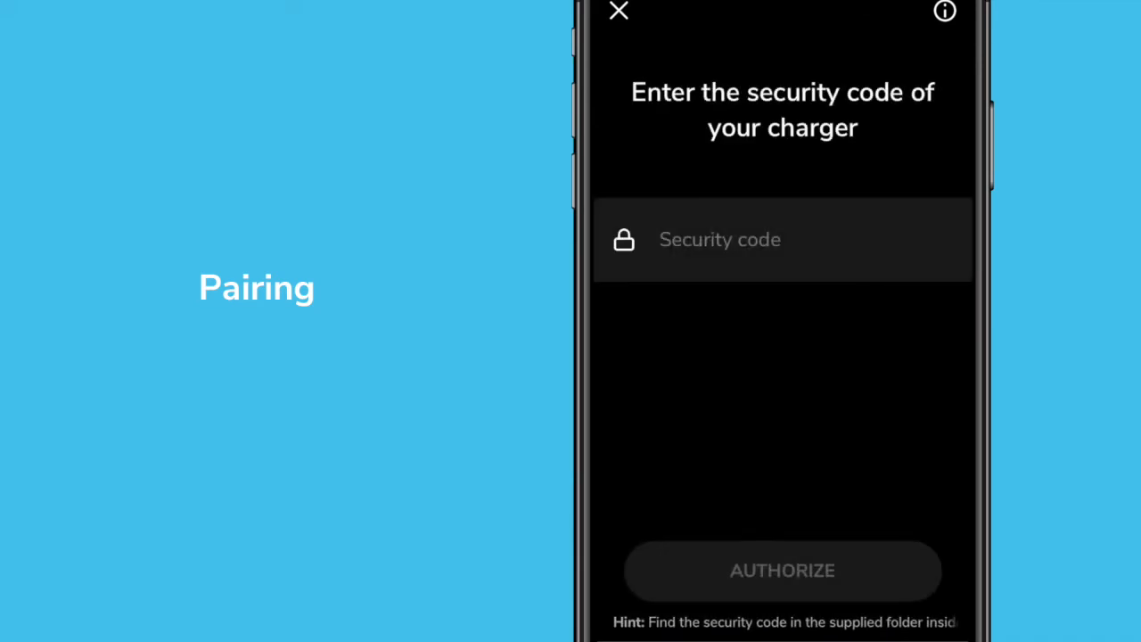
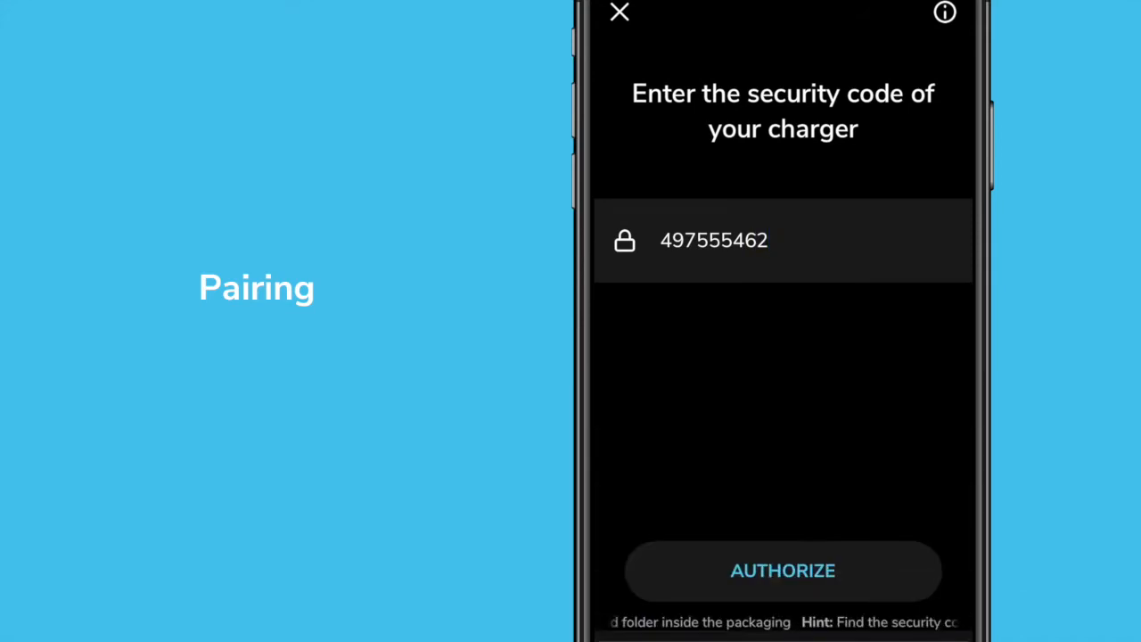
{"action": "left_click", "coordinate": [783, 570]}
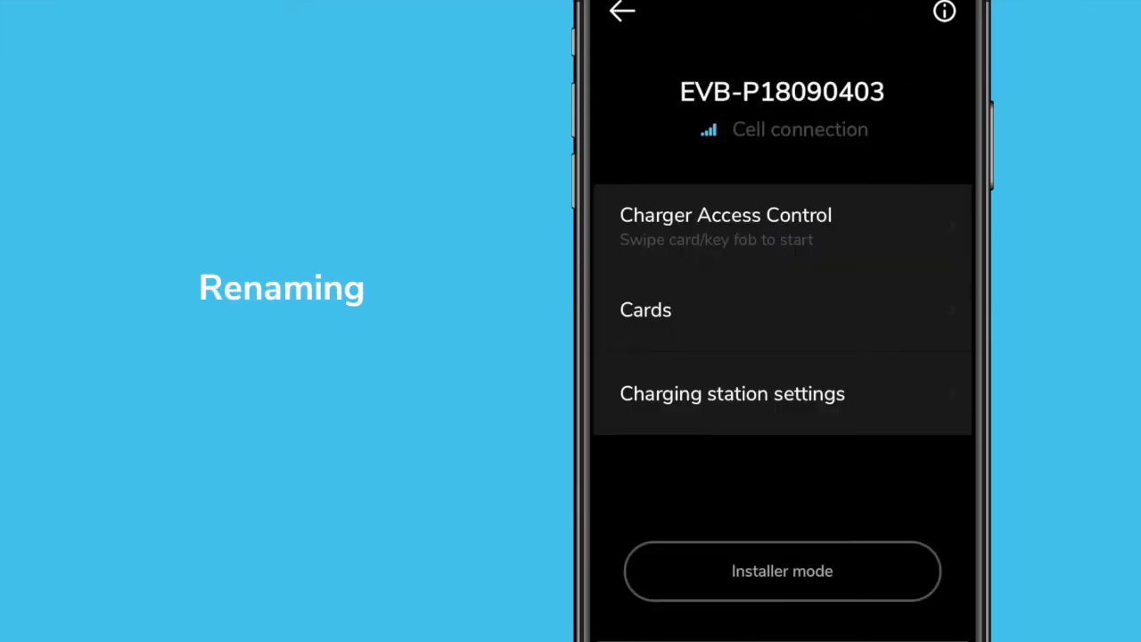
- Rename the charger to 'My EVBox' in station settings and reopen it from Your chargers
{"action": "left_click", "coordinate": [731, 393]}
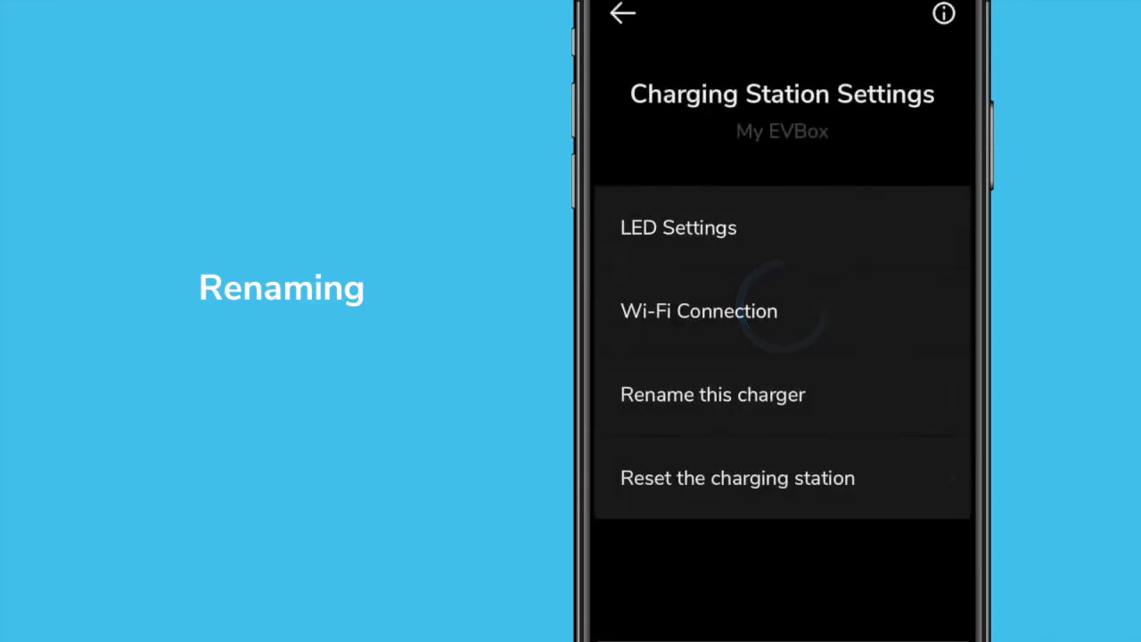
{"action": "left_click", "coordinate": [623, 14]}
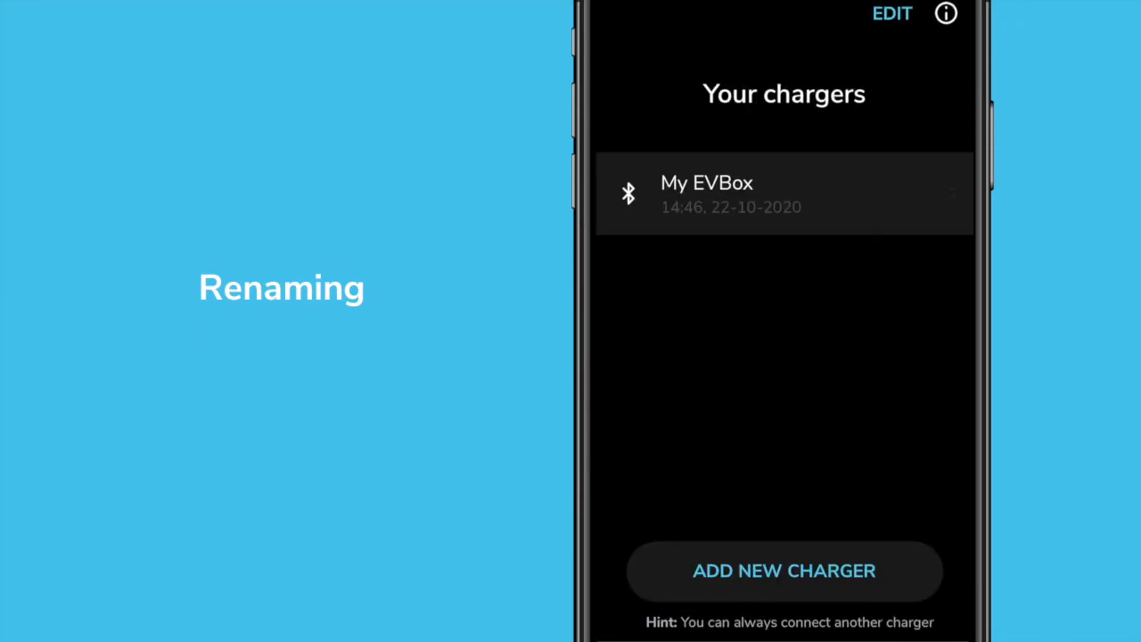
{"action": "left_click", "coordinate": [784, 193]}
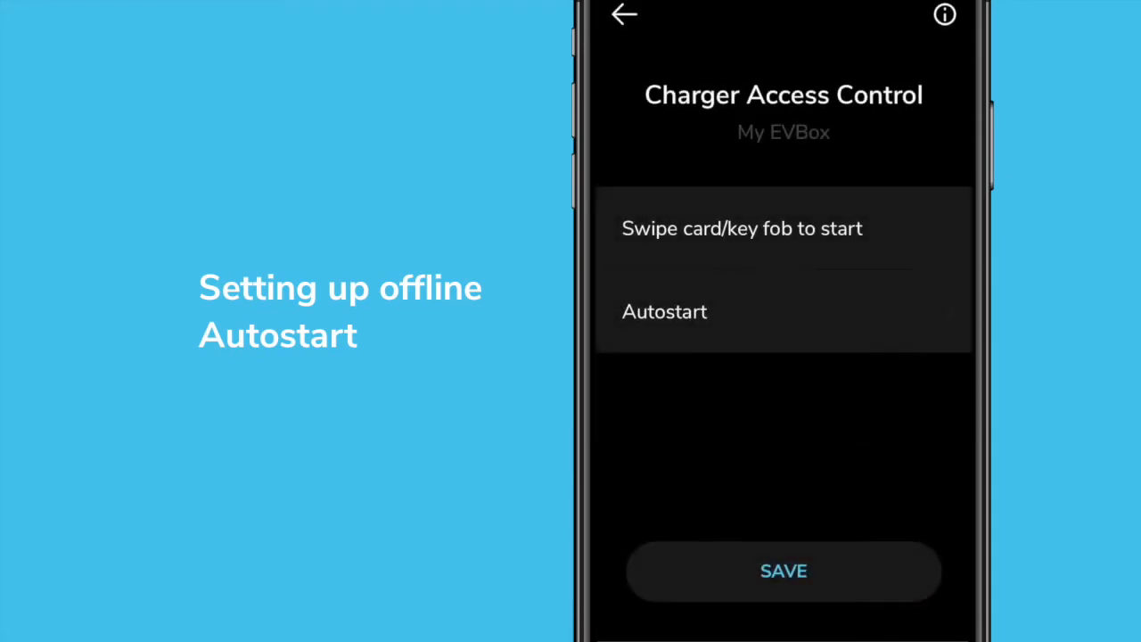
- Set My EVBox's charger access control to Autostart and save
{"action": "left_click", "coordinate": [783, 311]}
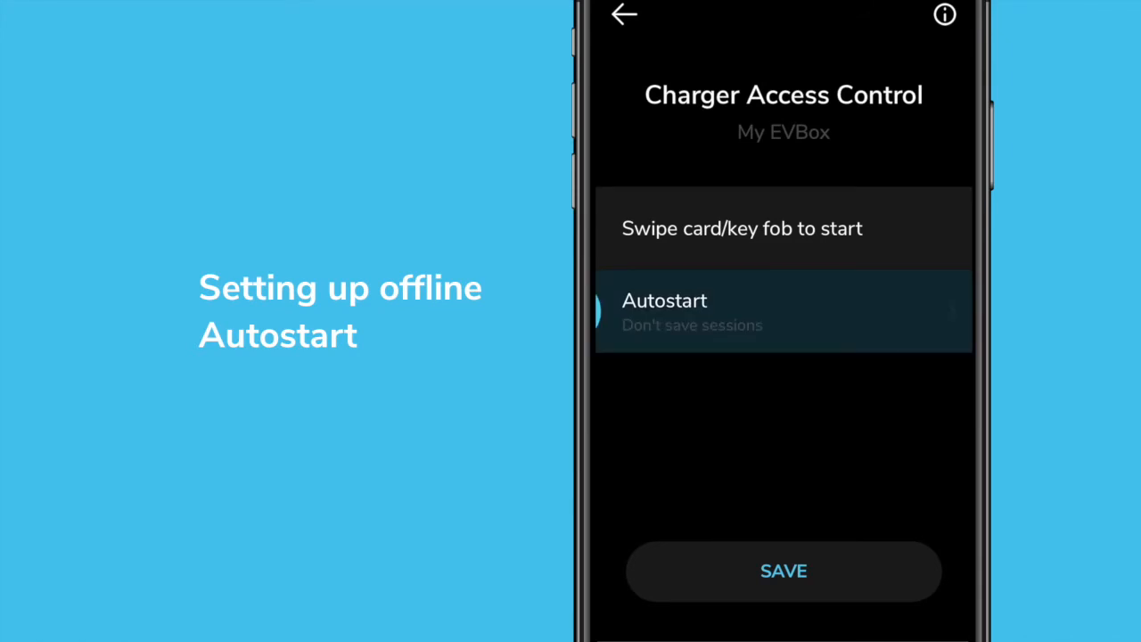
{"action": "left_click", "coordinate": [783, 571]}
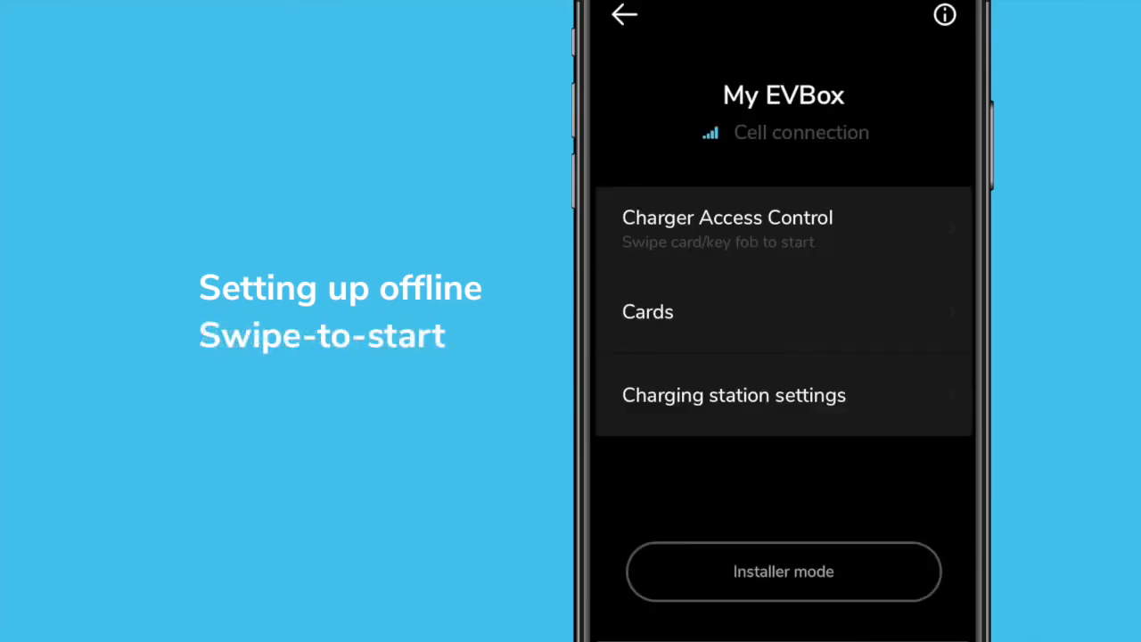
{"action": "left_click", "coordinate": [783, 311]}
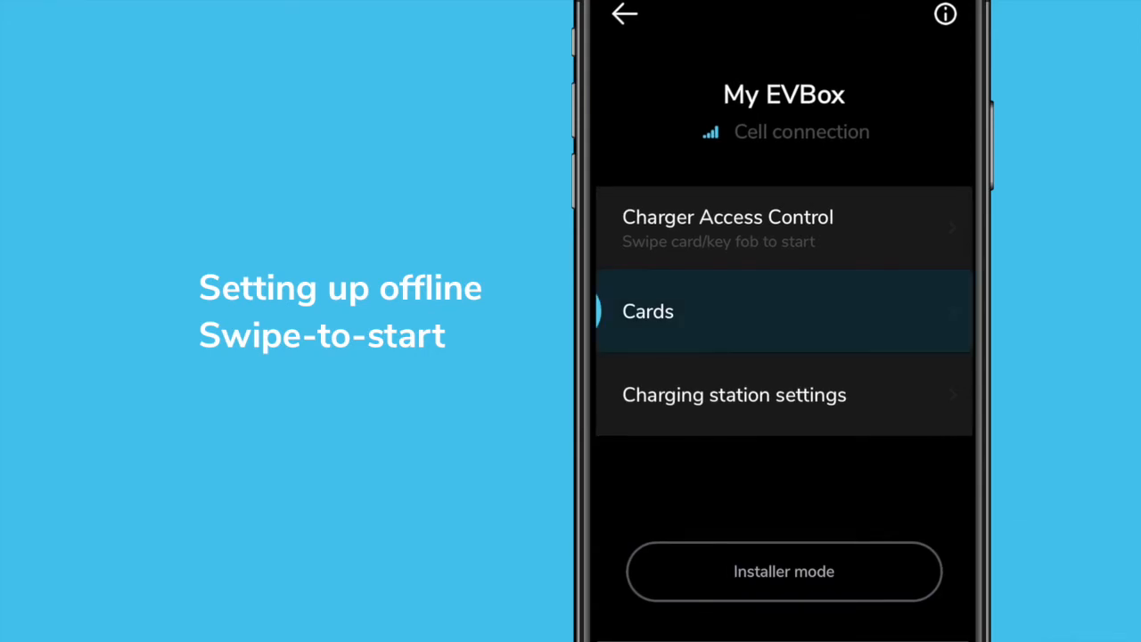
{"action": "left_click", "coordinate": [784, 311]}
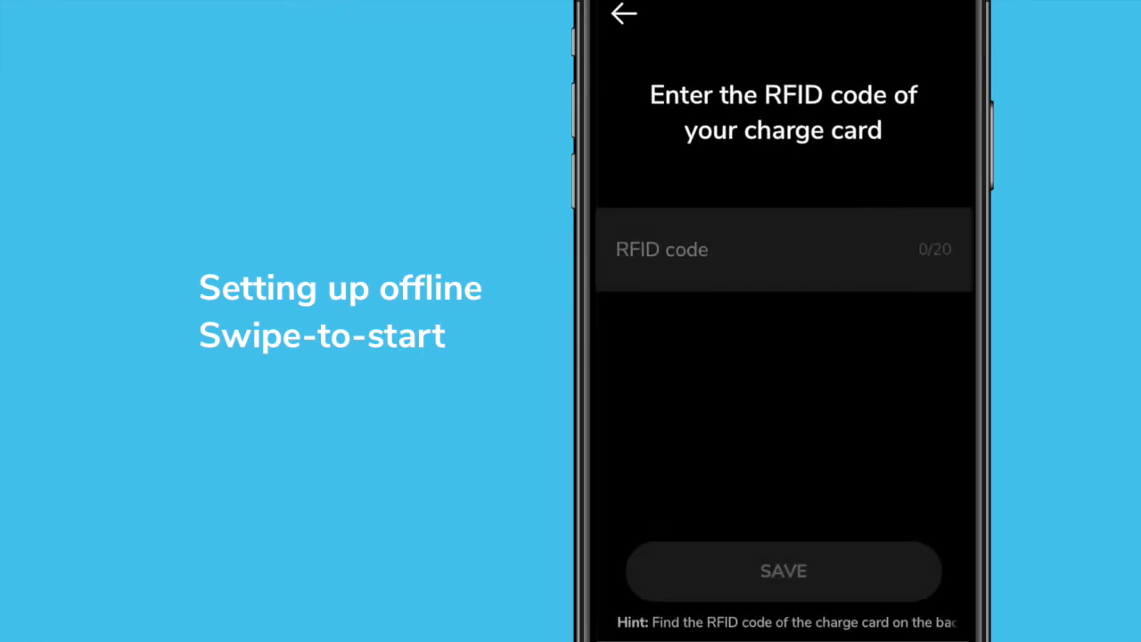
{"action": "type", "text": "1234567890ABCD"}
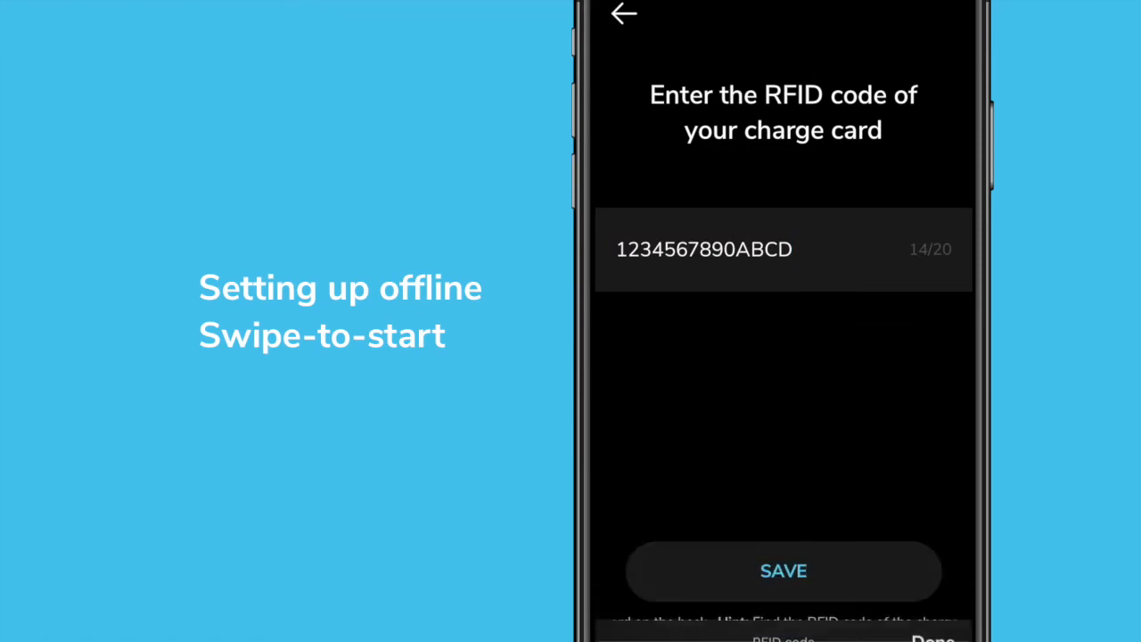
{"action": "left_click", "coordinate": [783, 570]}
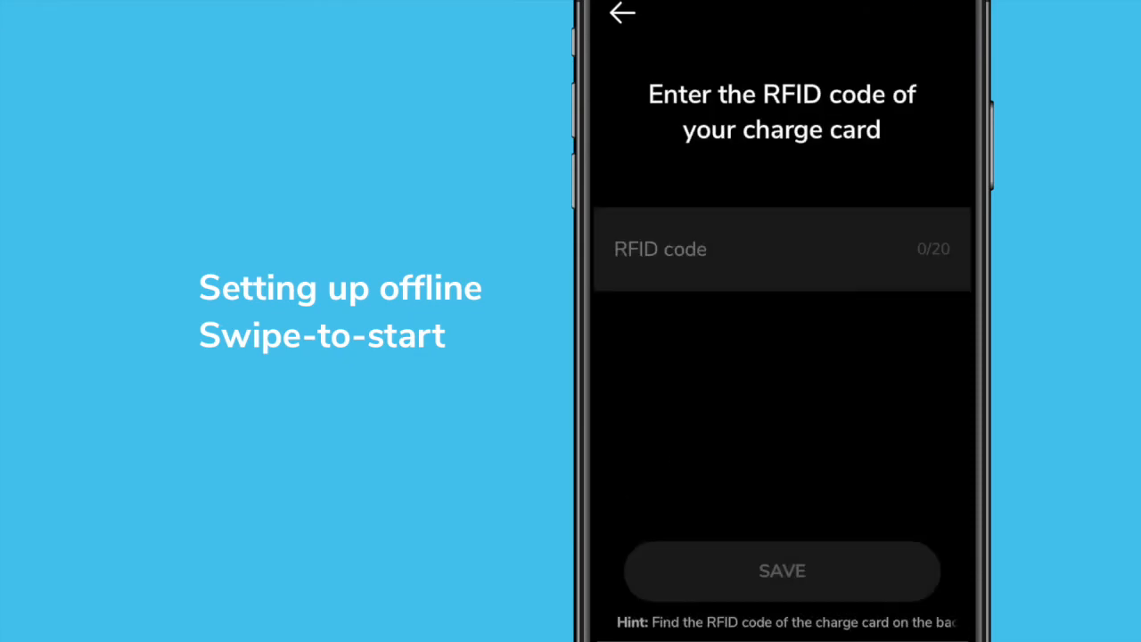
{"action": "type", "text": "DCBA0987654321"}
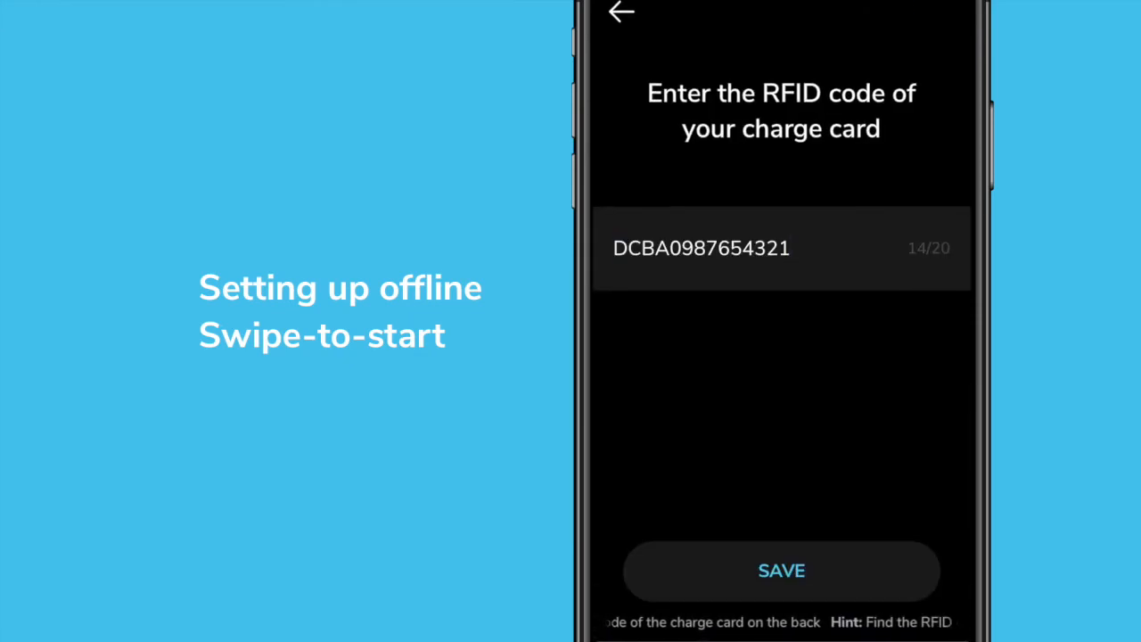
{"action": "left_click", "coordinate": [781, 571]}
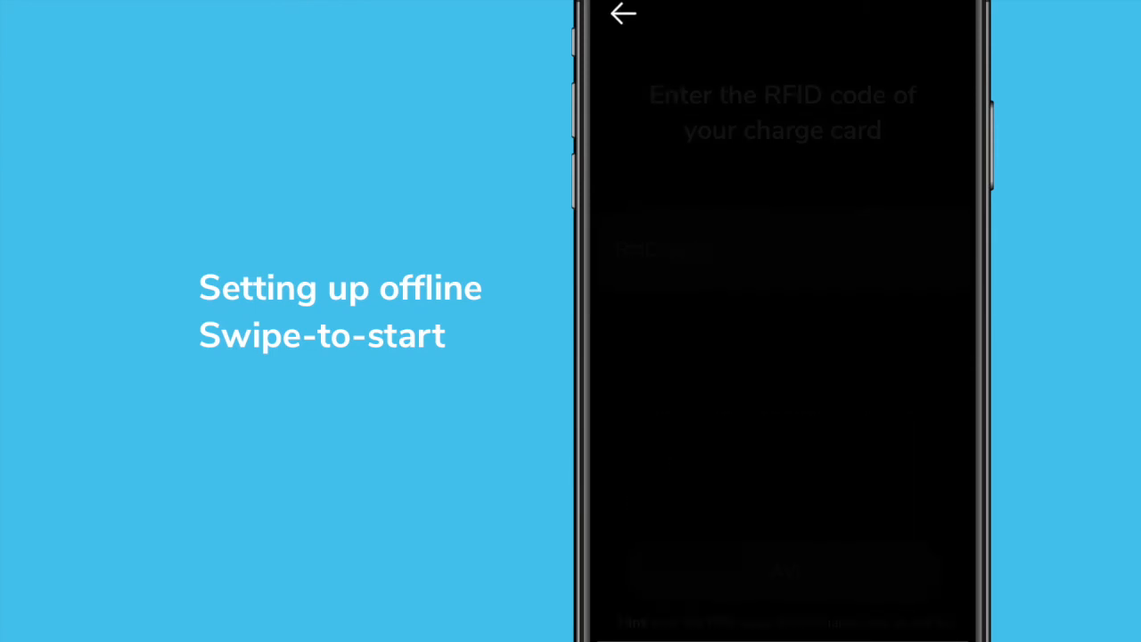
- Add a test card with RFID code XXXXX, then delete it from Your charge cards
{"action": "left_click", "coordinate": [783, 248]}
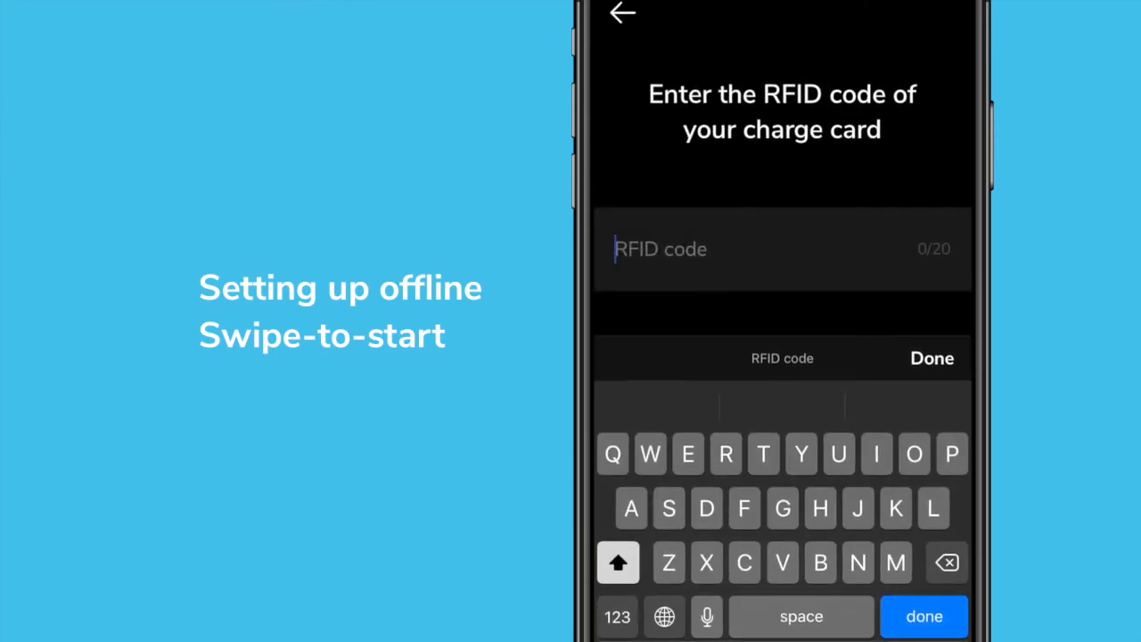
{"action": "type", "text": "XXXXX"}
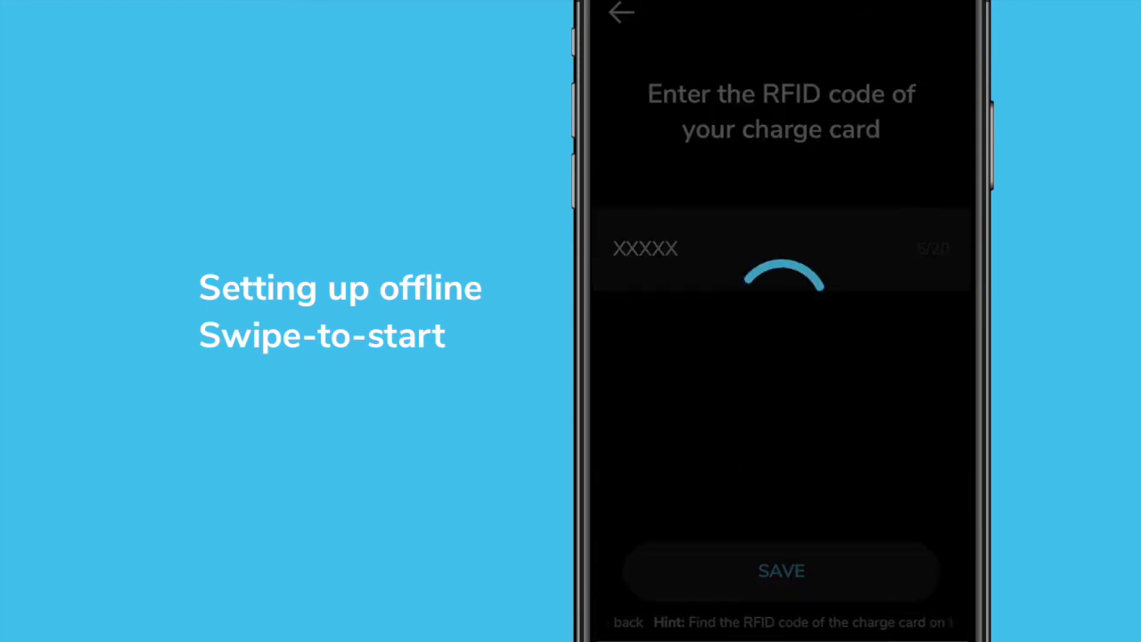
{"action": "left_click", "coordinate": [781, 570]}
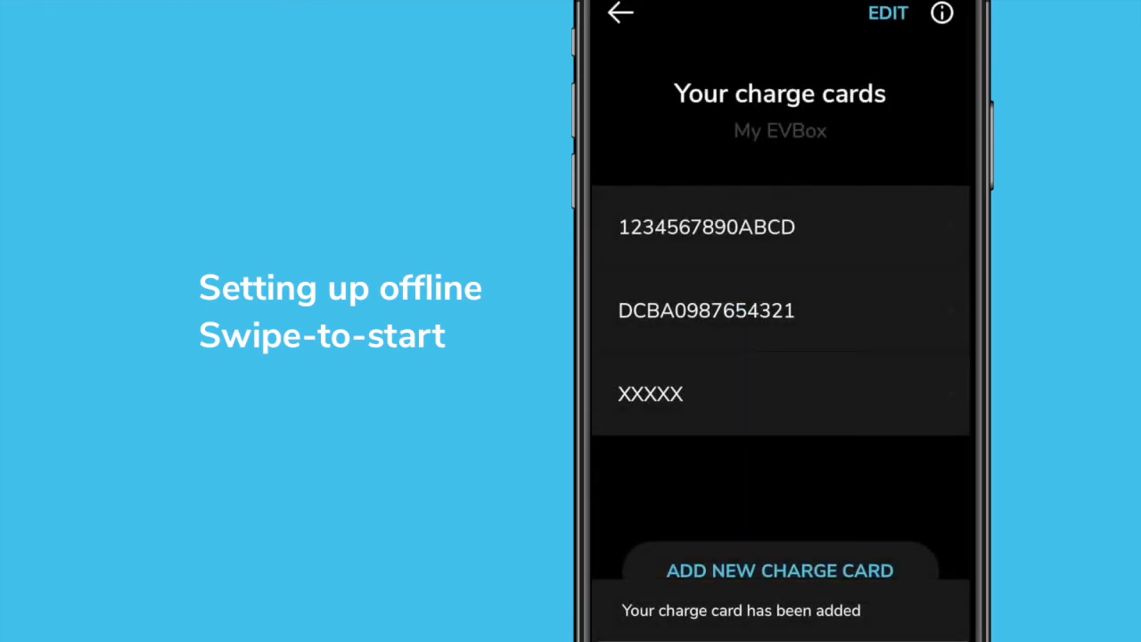
{"action": "left_click", "coordinate": [887, 12]}
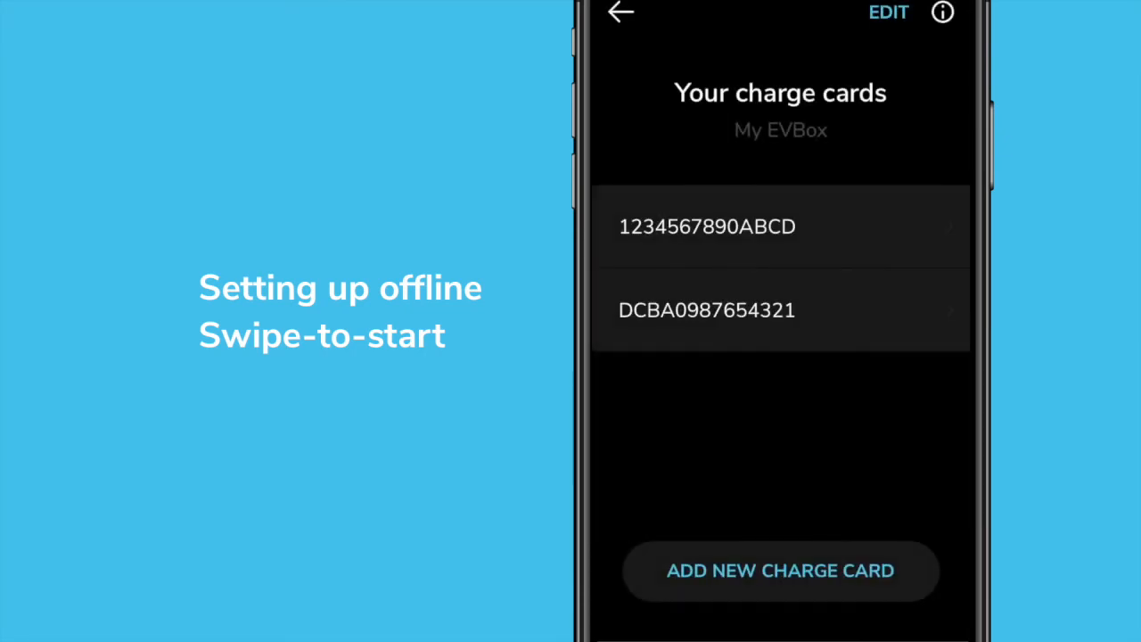
- Return to the My EVBox overview and open the FAQ via the info icon
{"action": "left_click", "coordinate": [622, 12]}
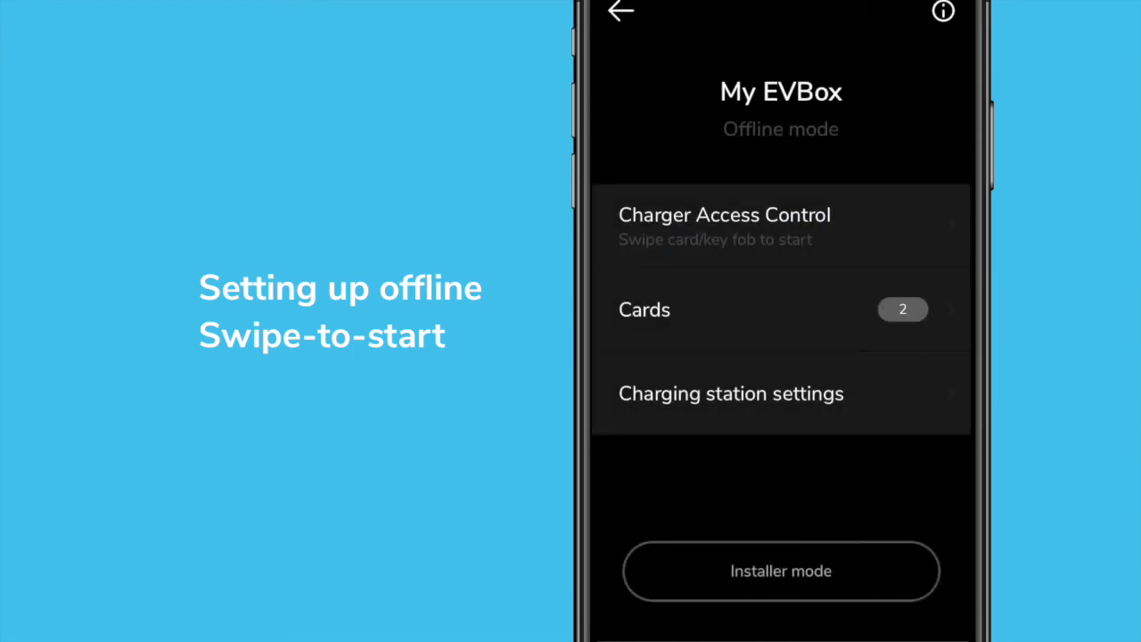
{"action": "left_click", "coordinate": [780, 309]}
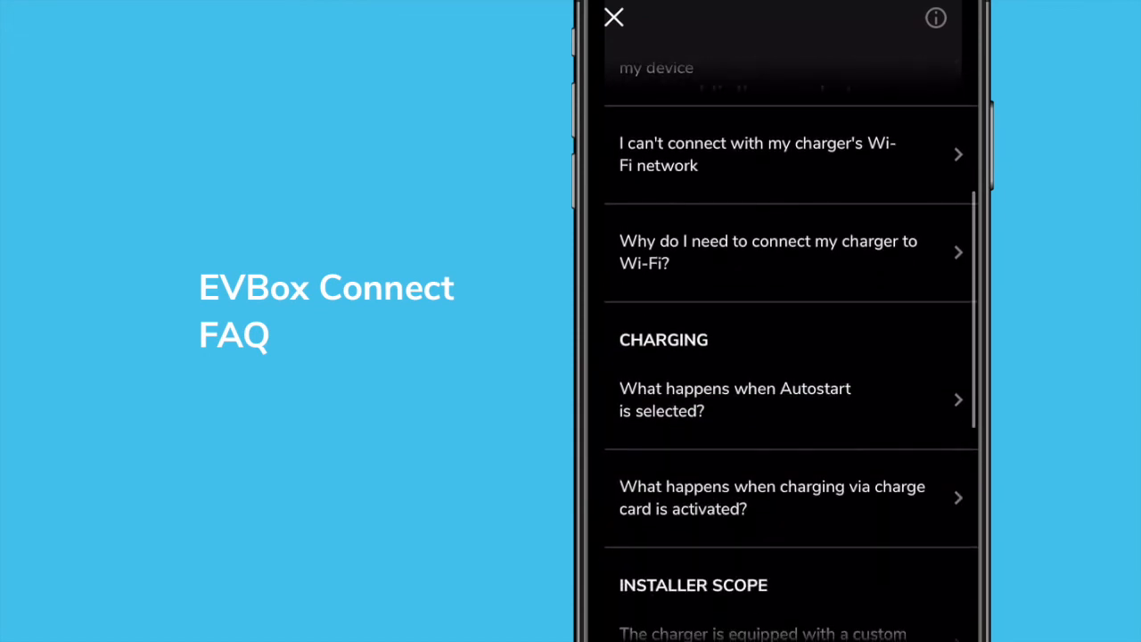
- Scroll the FAQ from the Wi-Fi questions to the Other section's 'I have more questions'
{"action": "scroll", "scroll_direction": "down", "scroll_amount": 3}
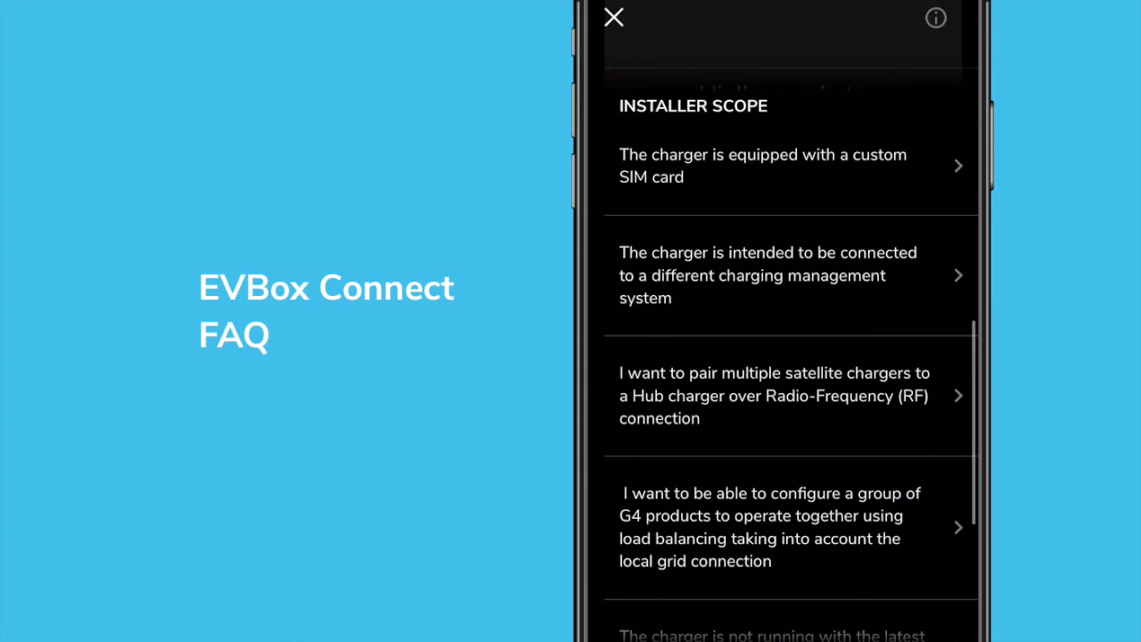
{"action": "scroll", "scroll_direction": "down", "scroll_amount": 3}
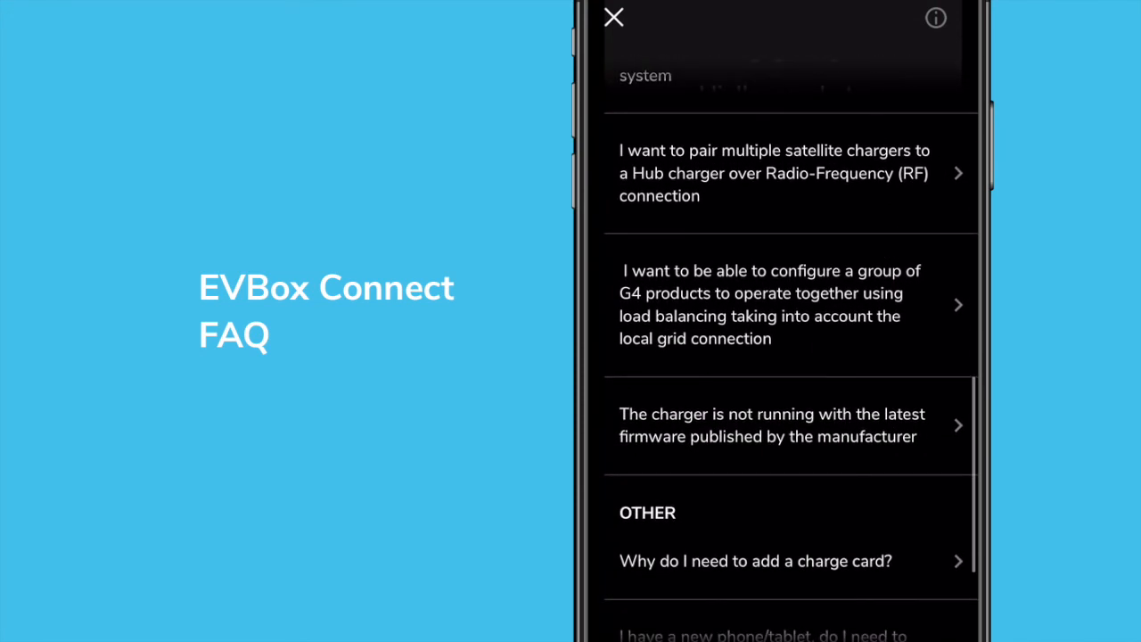
{"action": "scroll", "scroll_direction": "down", "scroll_amount": 3}
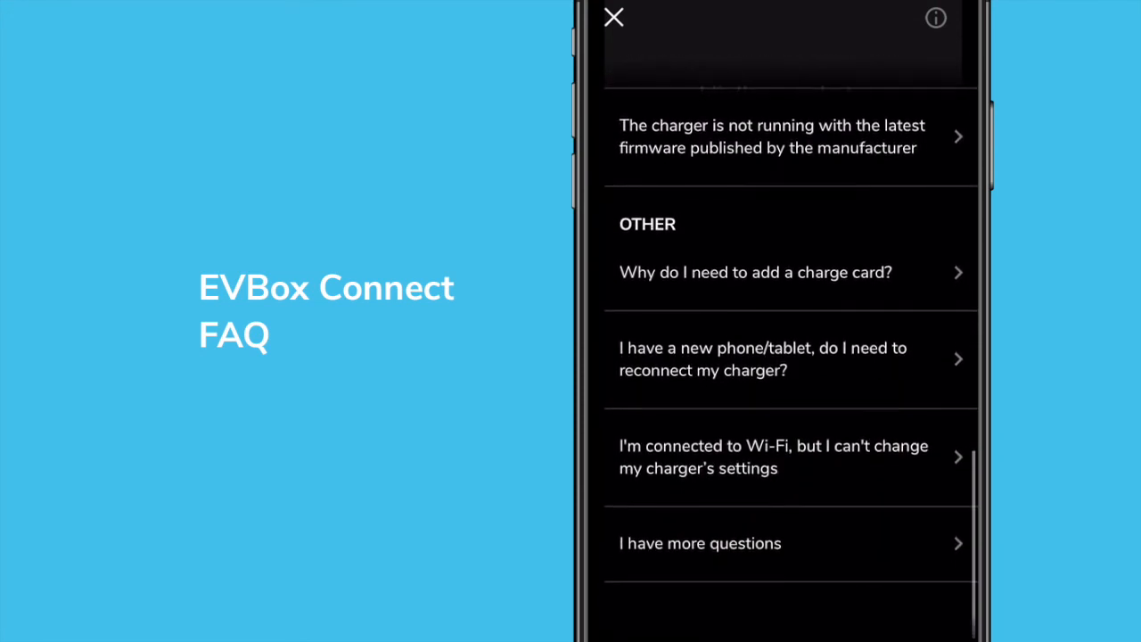